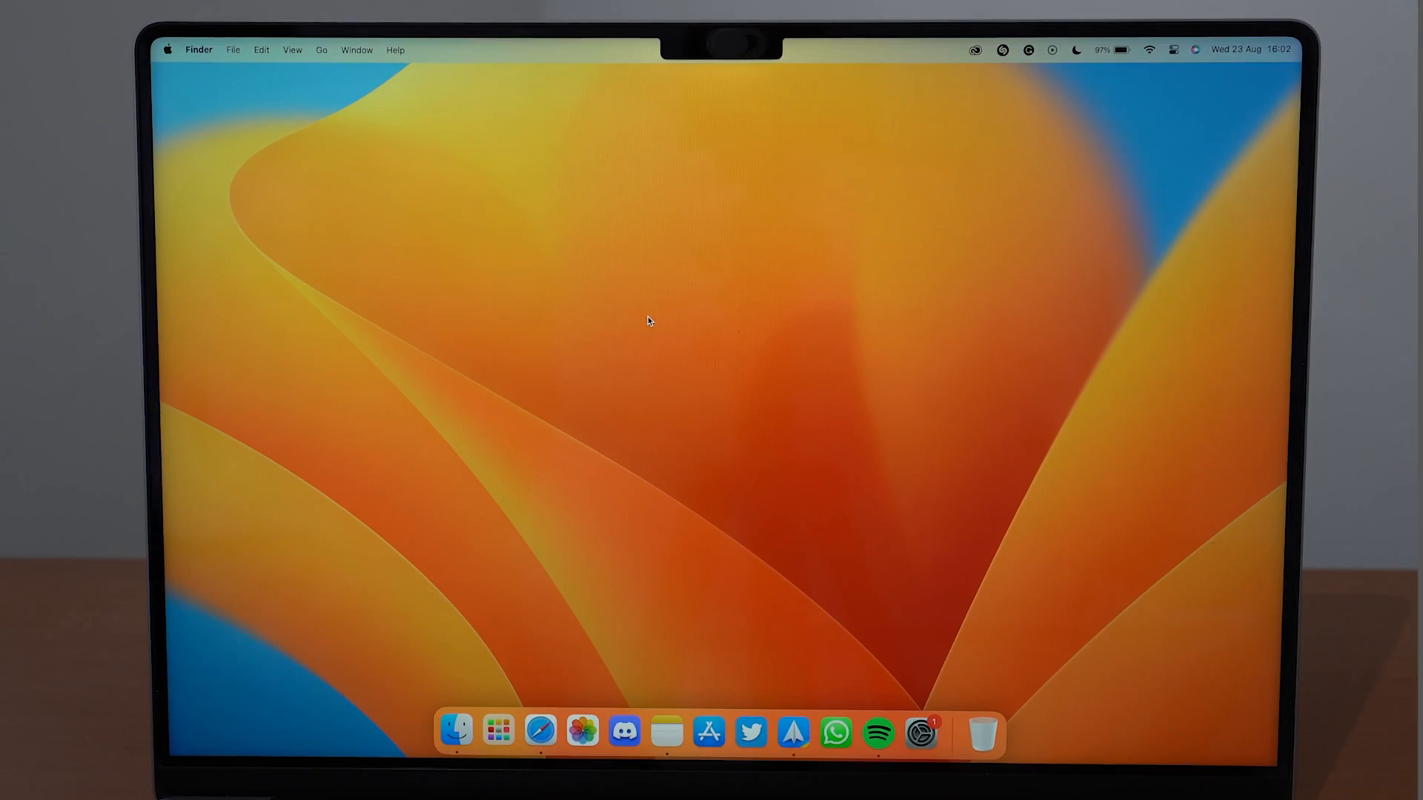
mouse_move(928, 732)
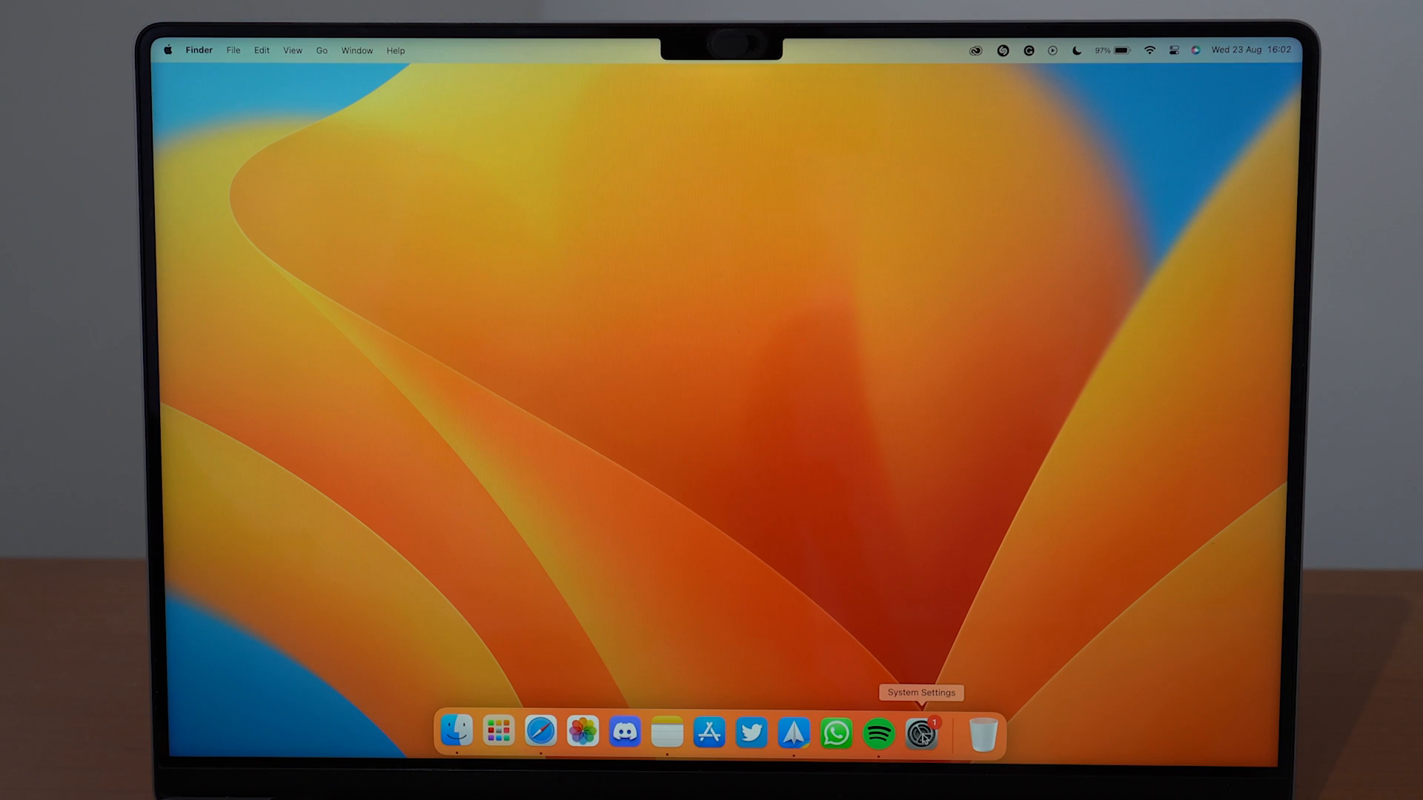
- Reach the General page of System Settings where Transfer or Reset is listed
left_click(922, 733)
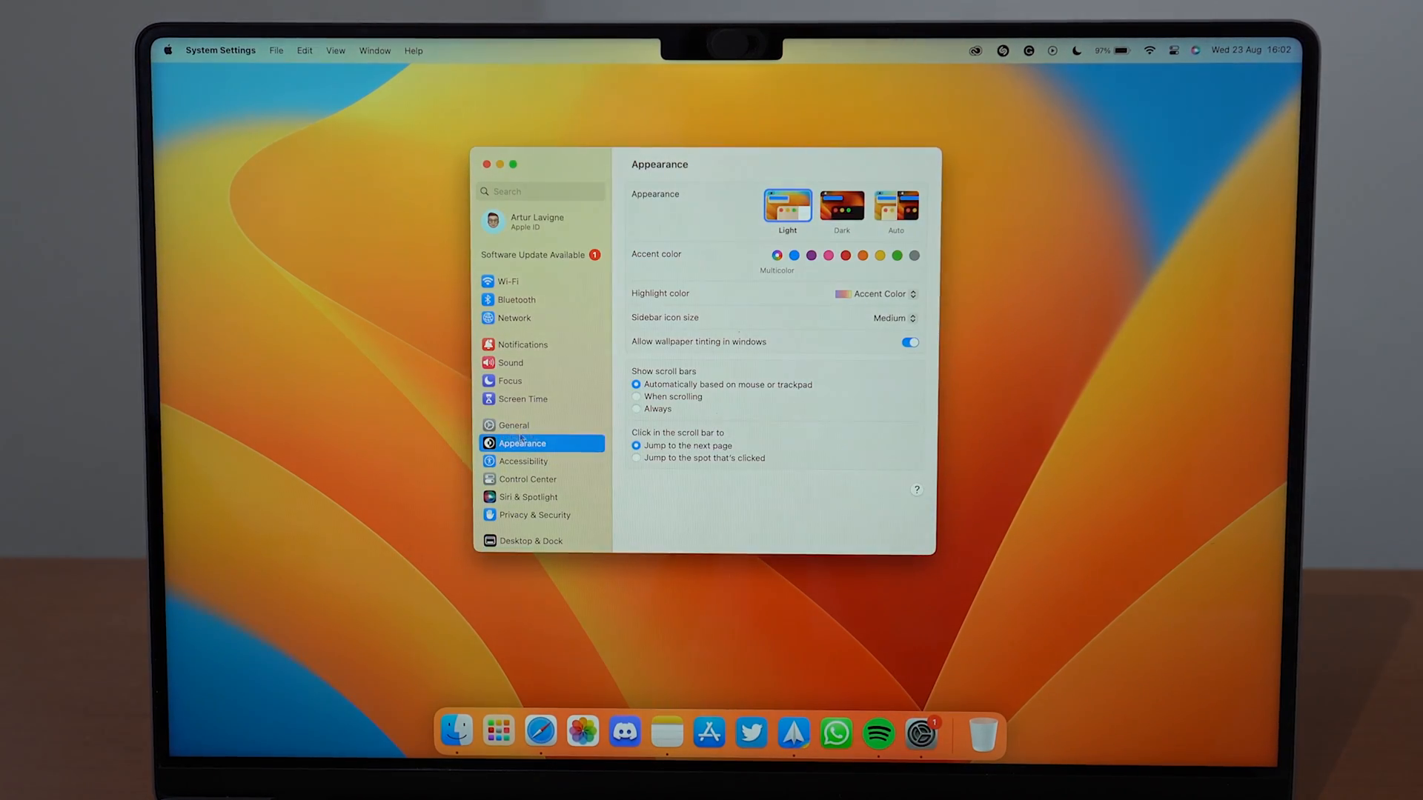
left_click(513, 424)
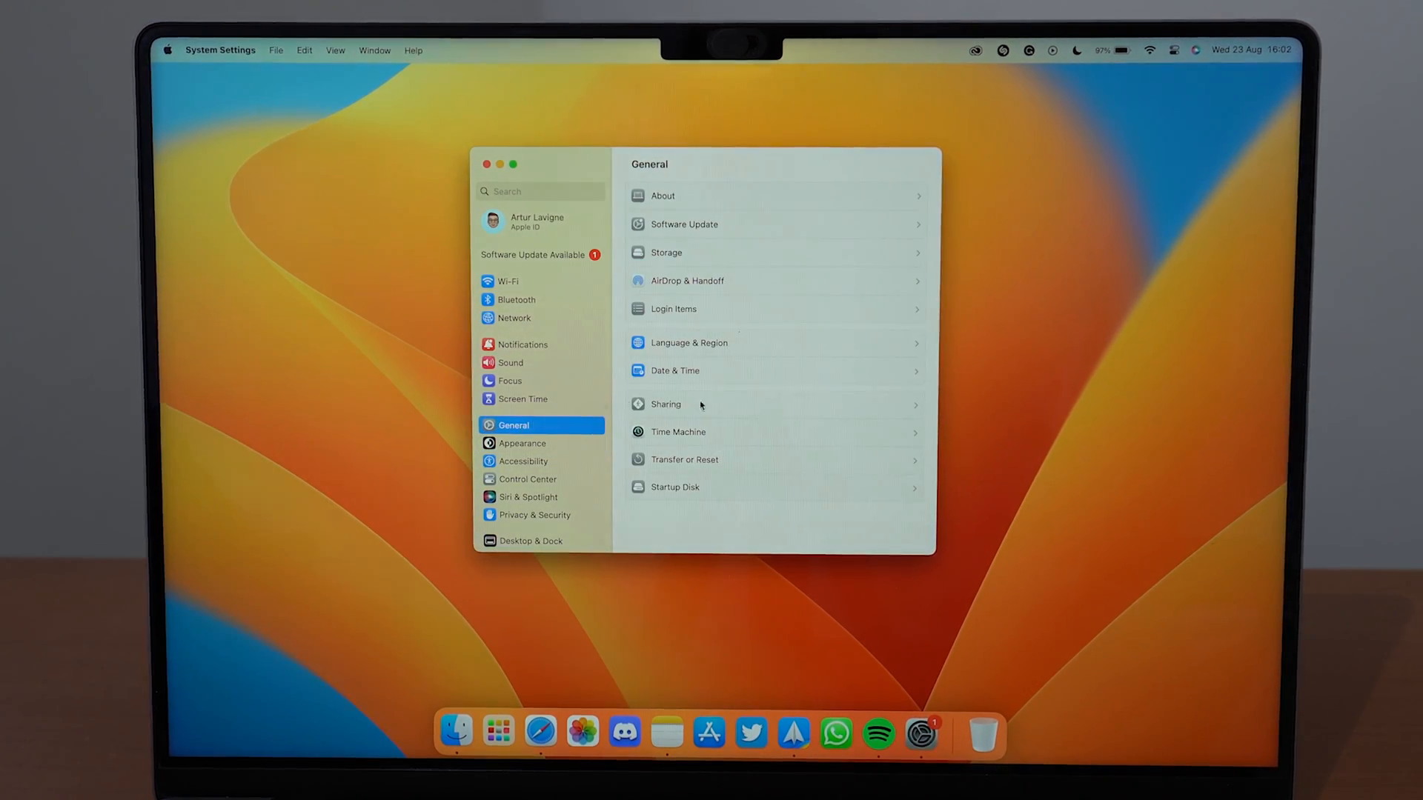
mouse_move(669, 467)
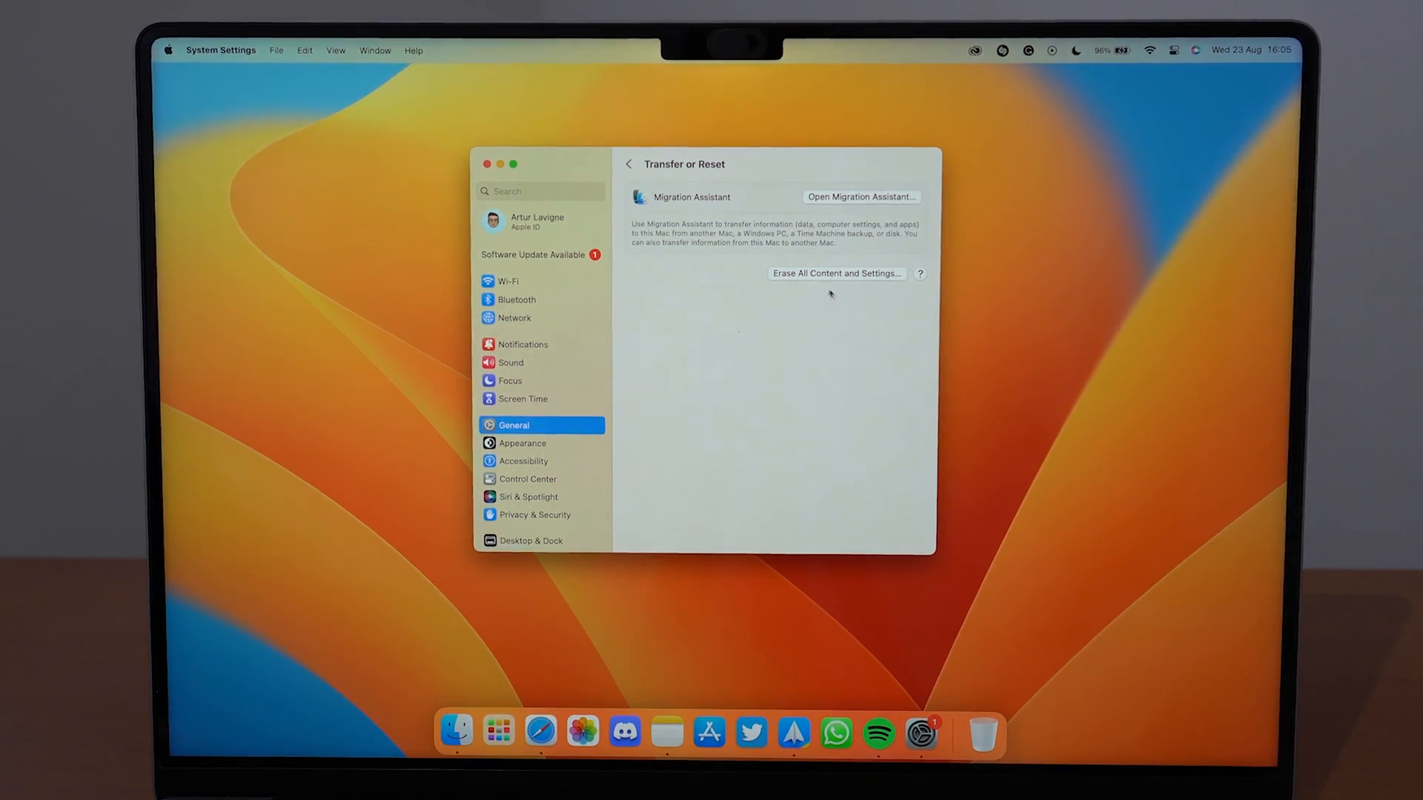
mouse_move(863, 275)
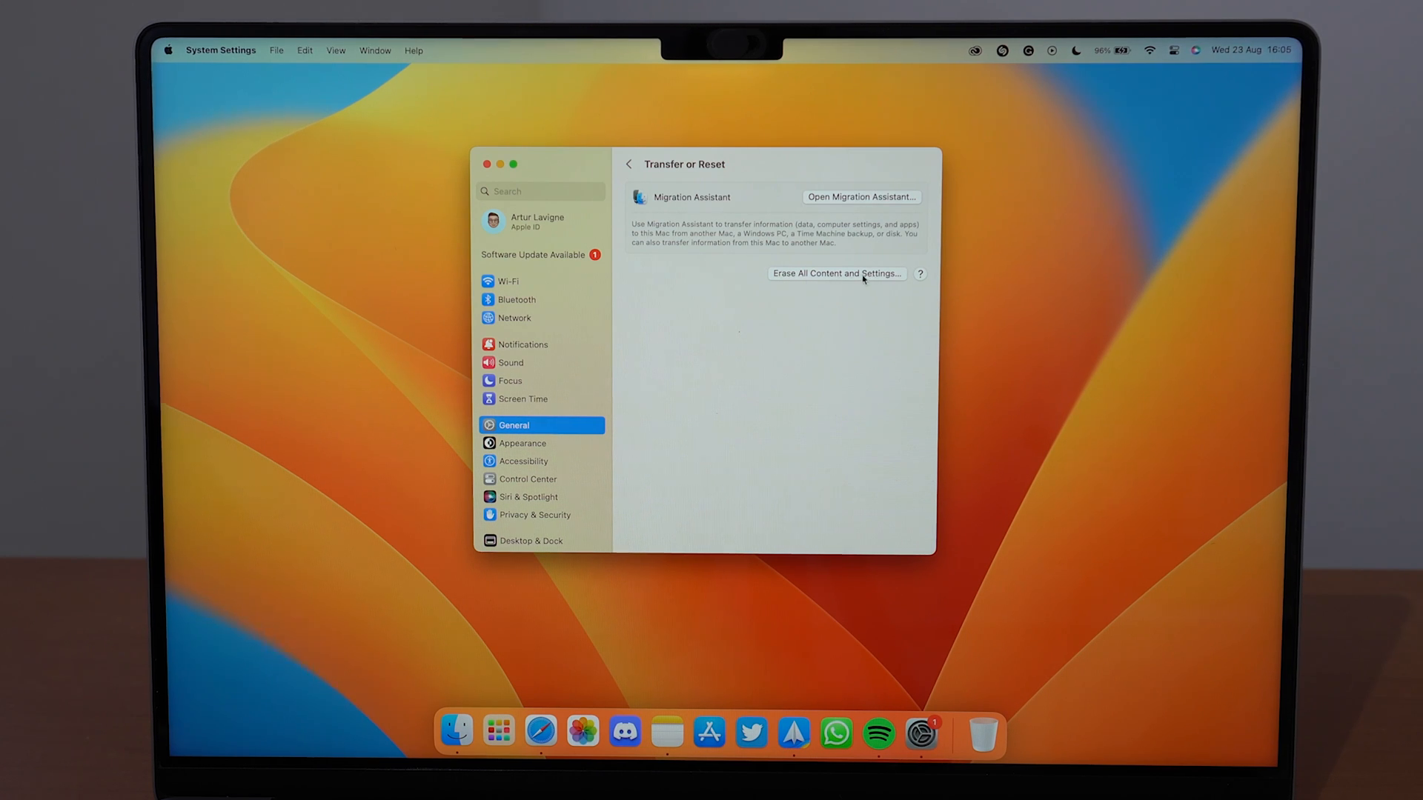
- Start Erase All Content and Settings and unlock Erase Assistant with the administrator password
left_click(836, 272)
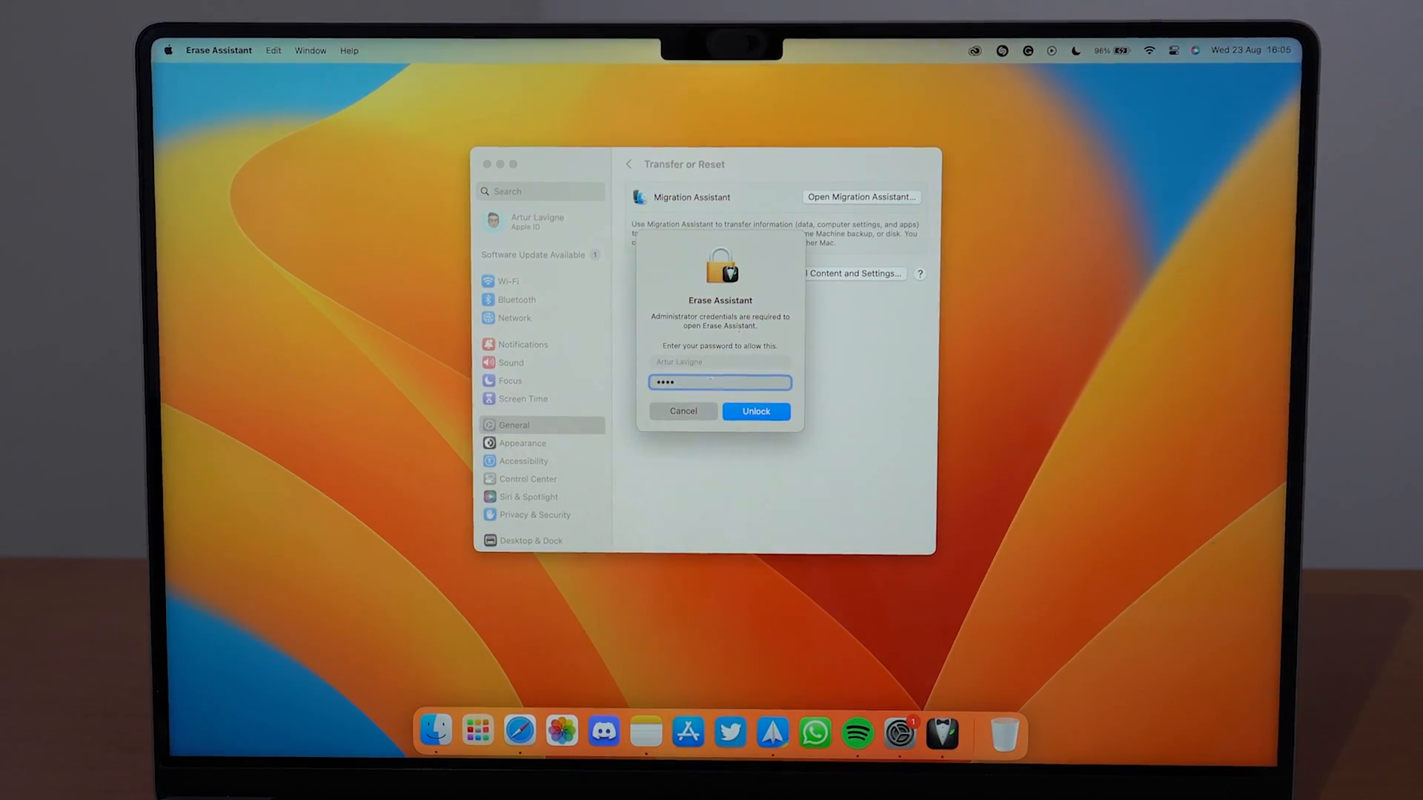
left_click(756, 412)
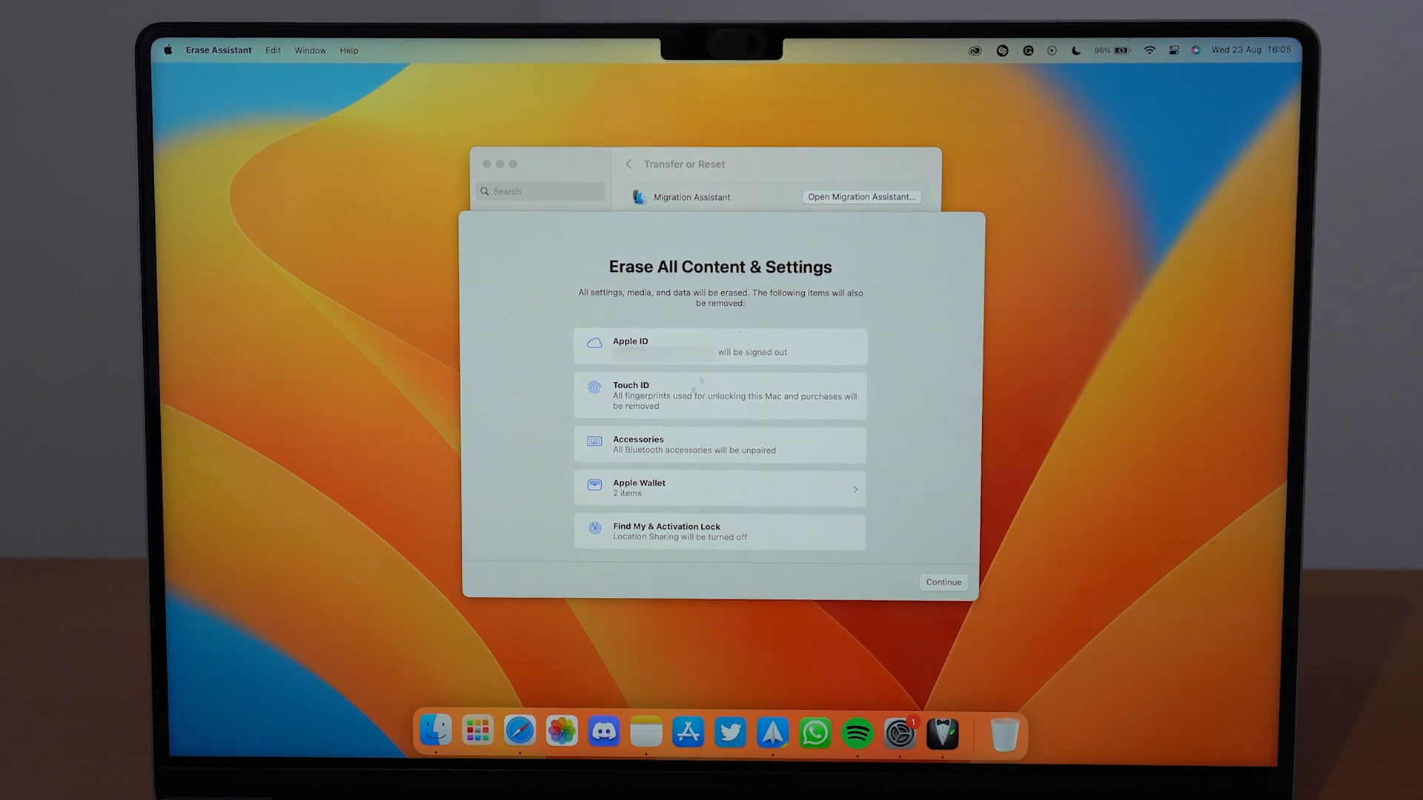
mouse_move(741, 404)
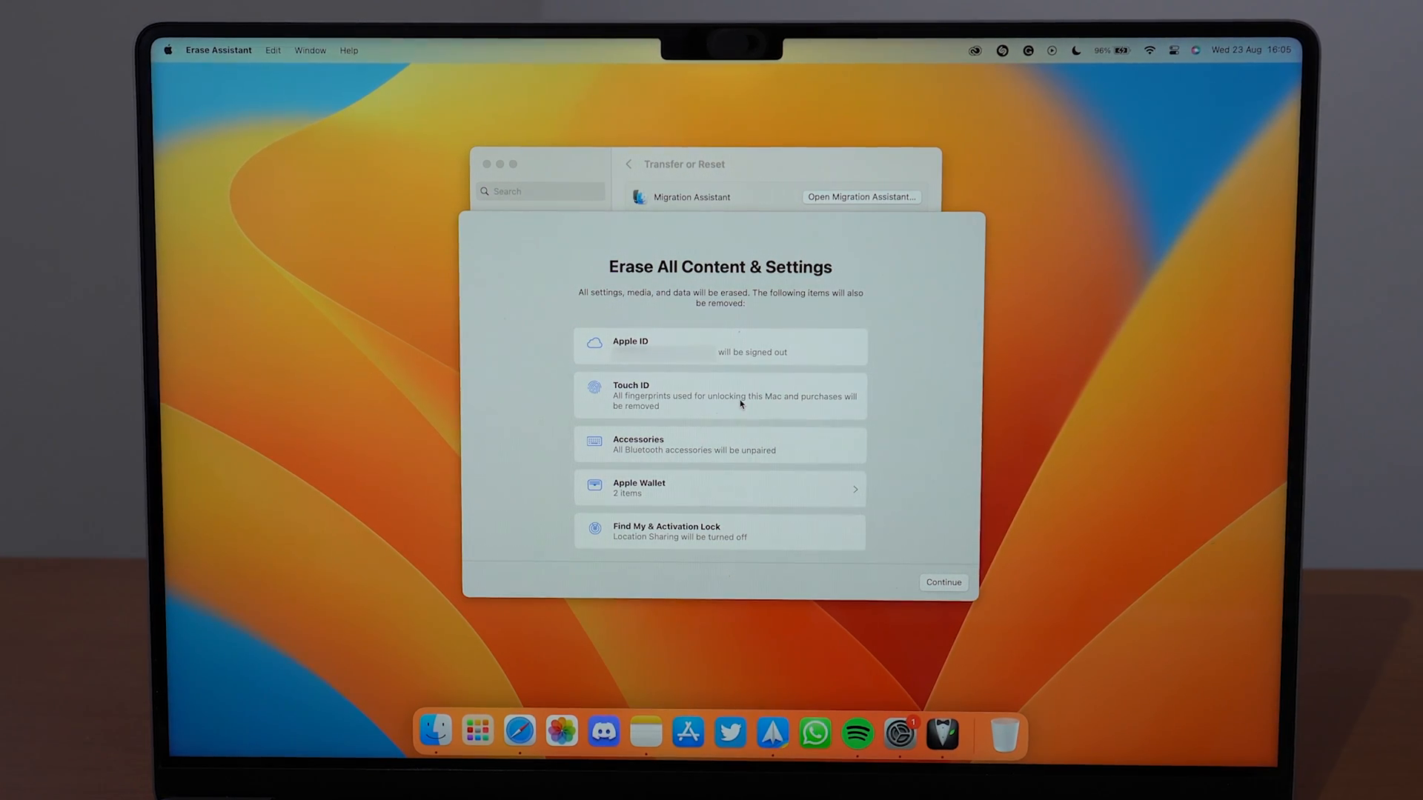
mouse_move(899, 376)
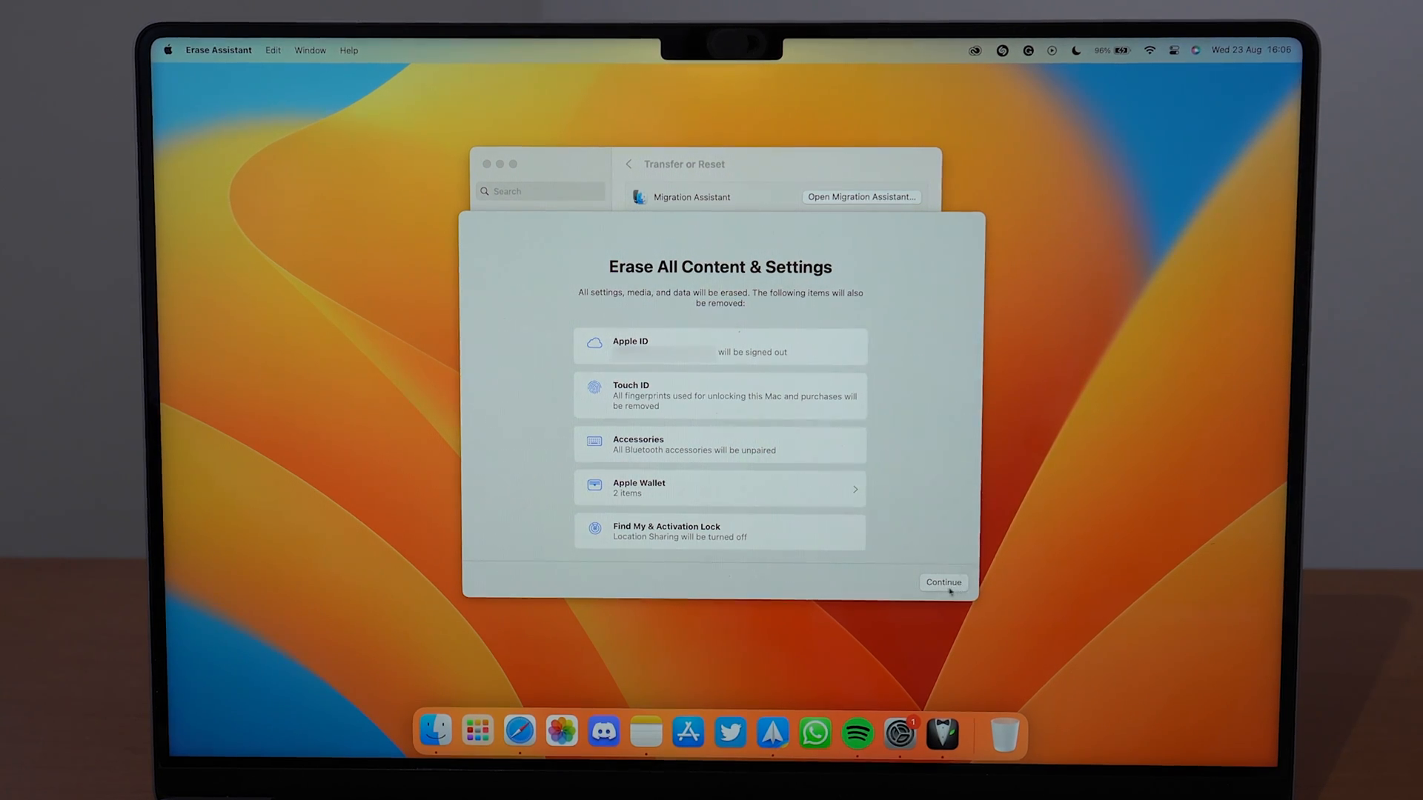
- Accept the list of items to remove and sign out of the Apple ID with its password
left_click(942, 583)
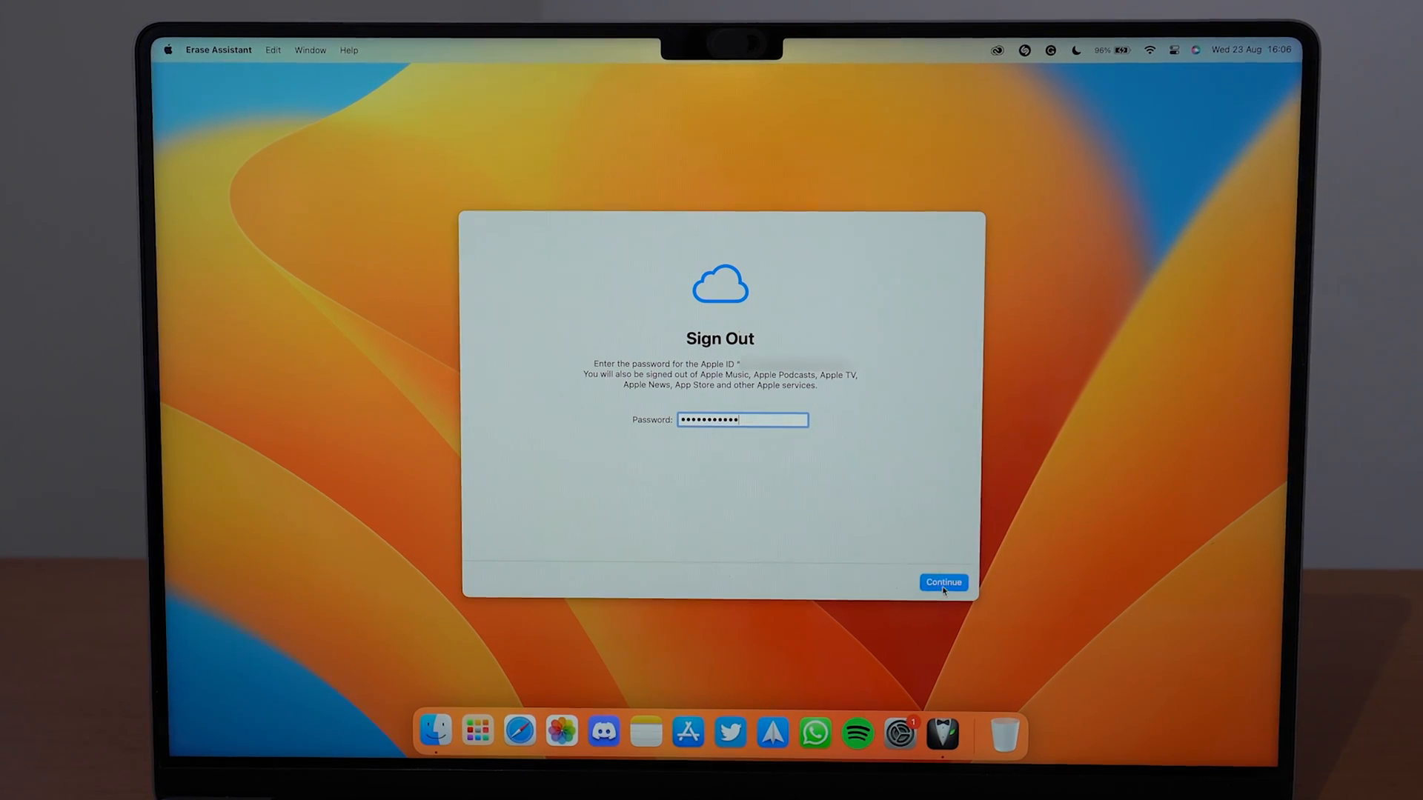
left_click(943, 583)
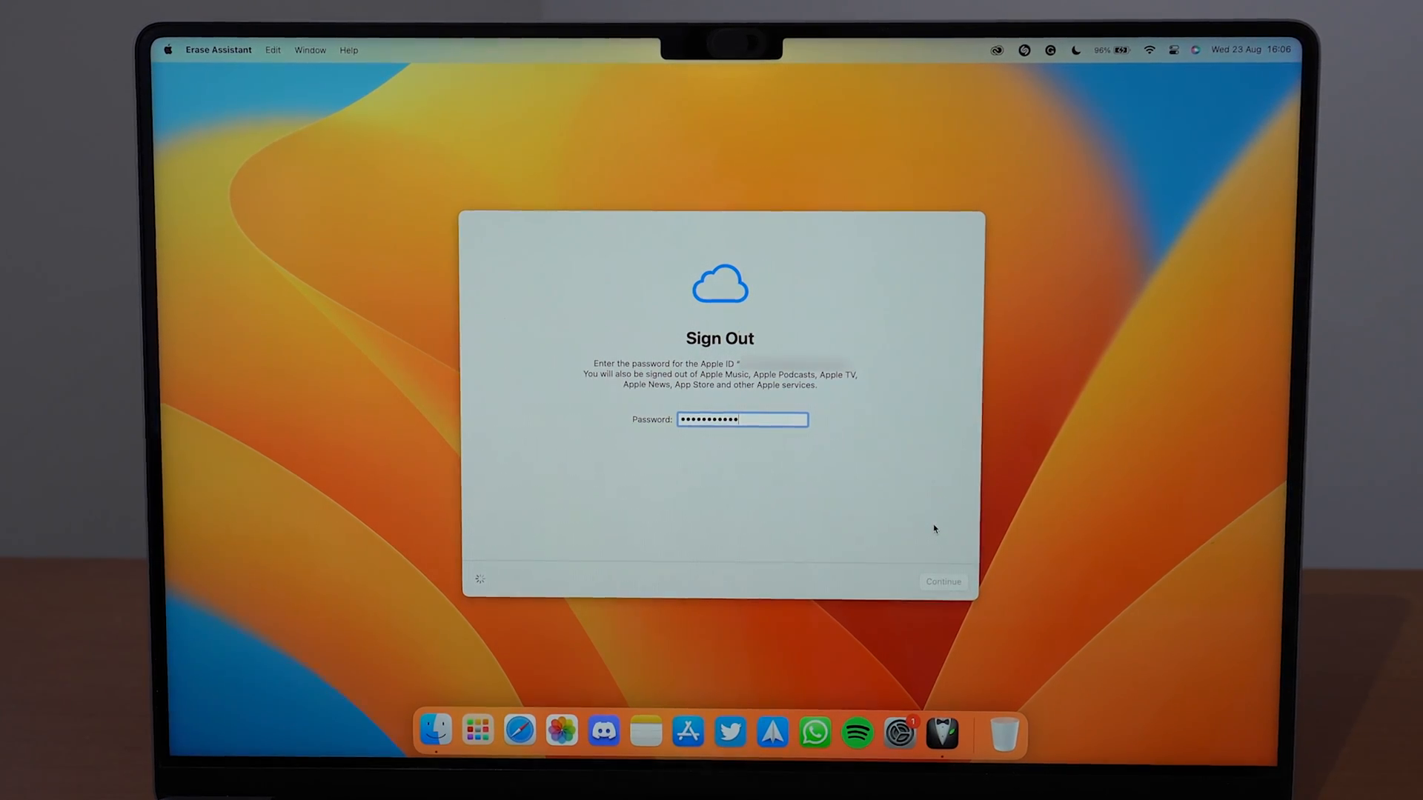
left_click(942, 582)
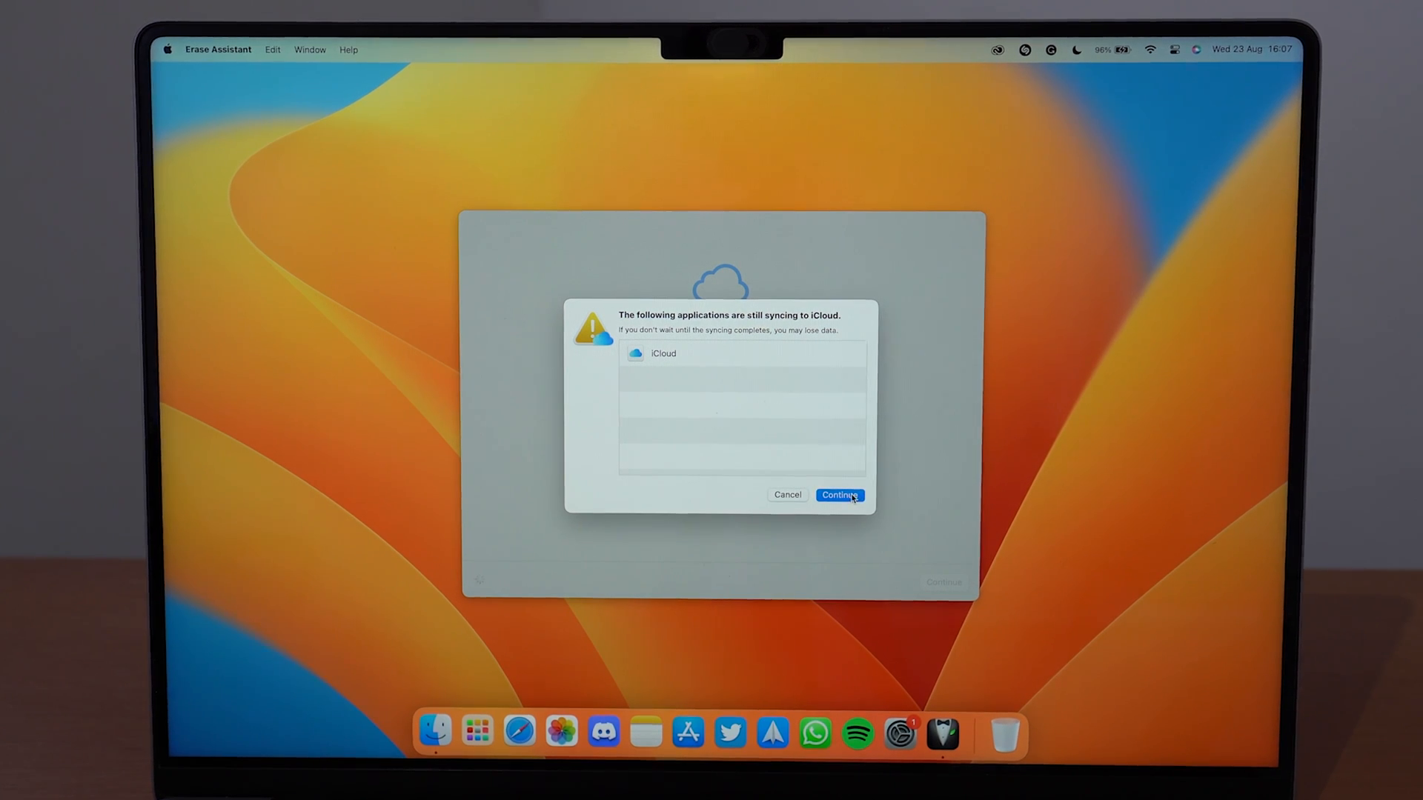
- Continue past the iCloud-still-syncing warning to the final erase confirmation
left_click(839, 495)
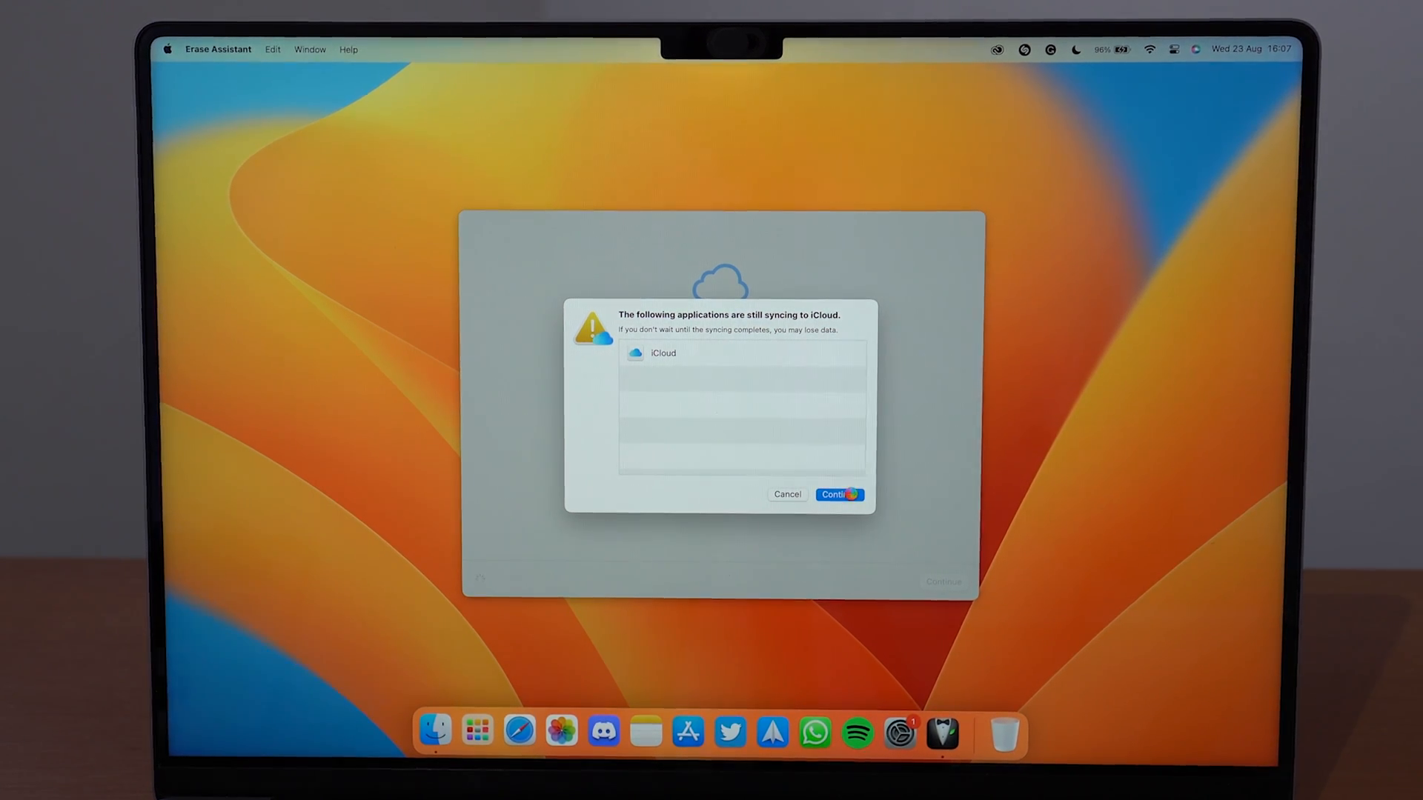
left_click(839, 495)
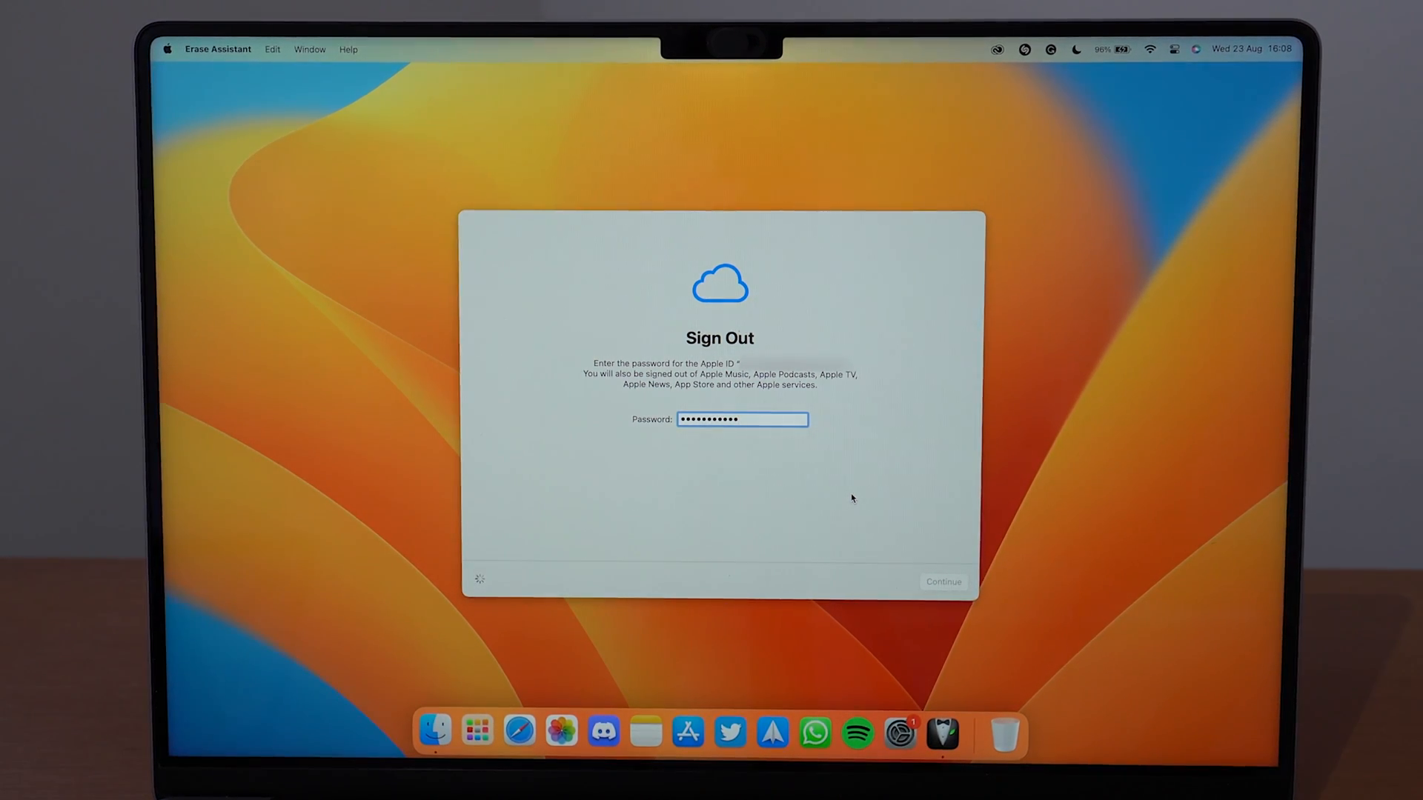
left_click(943, 581)
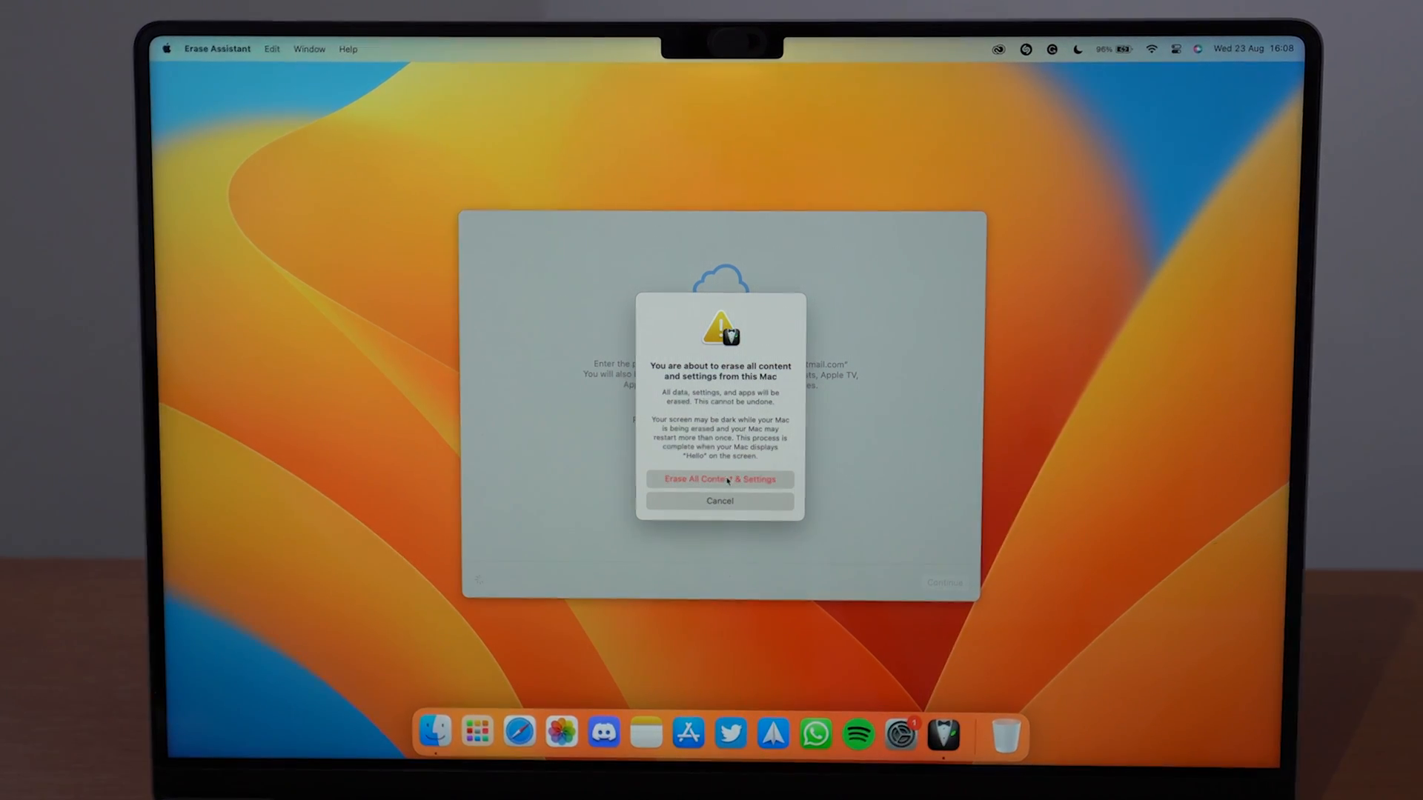
- Confirm Erase All Content & Settings so the Mac wipes itself and restarts
left_click(720, 480)
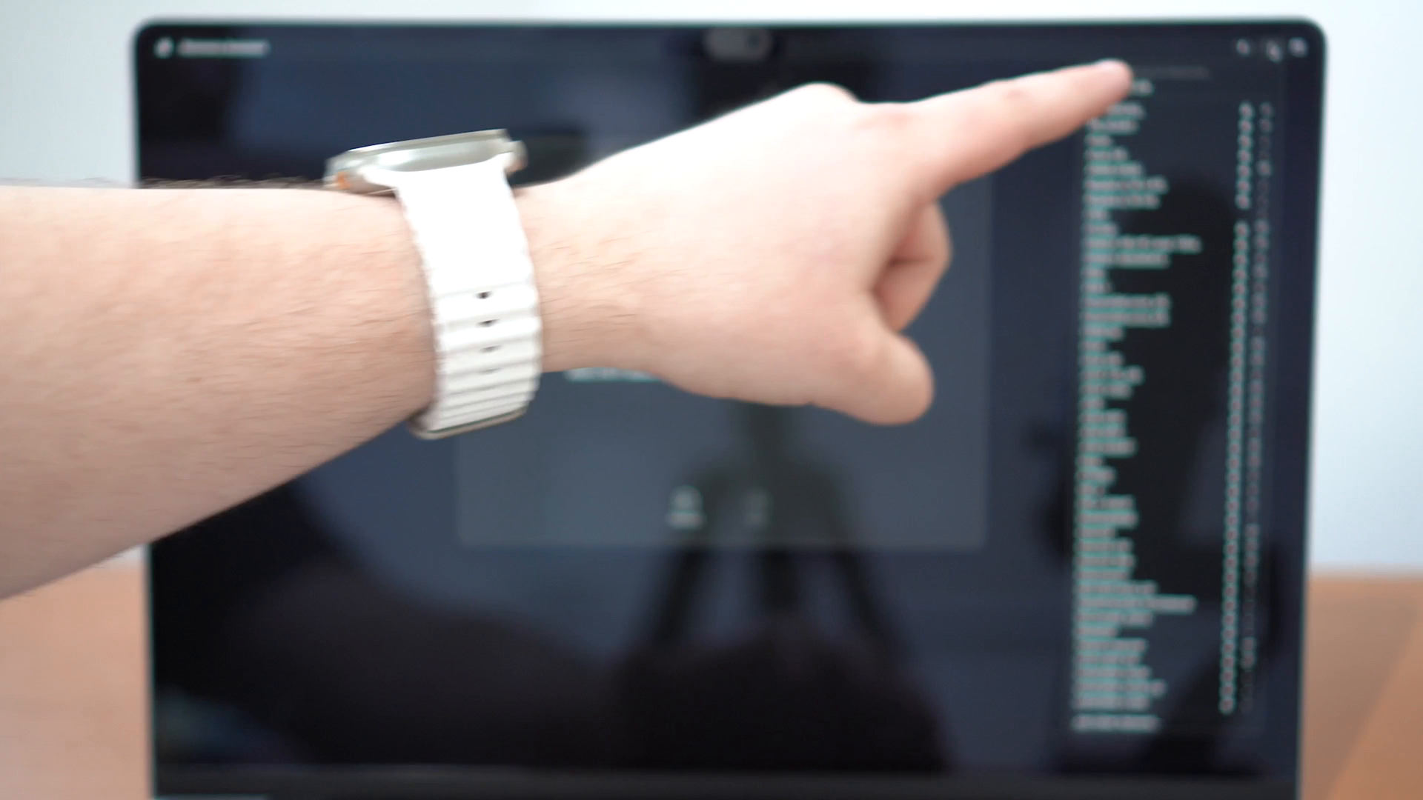
left_click(1266, 50)
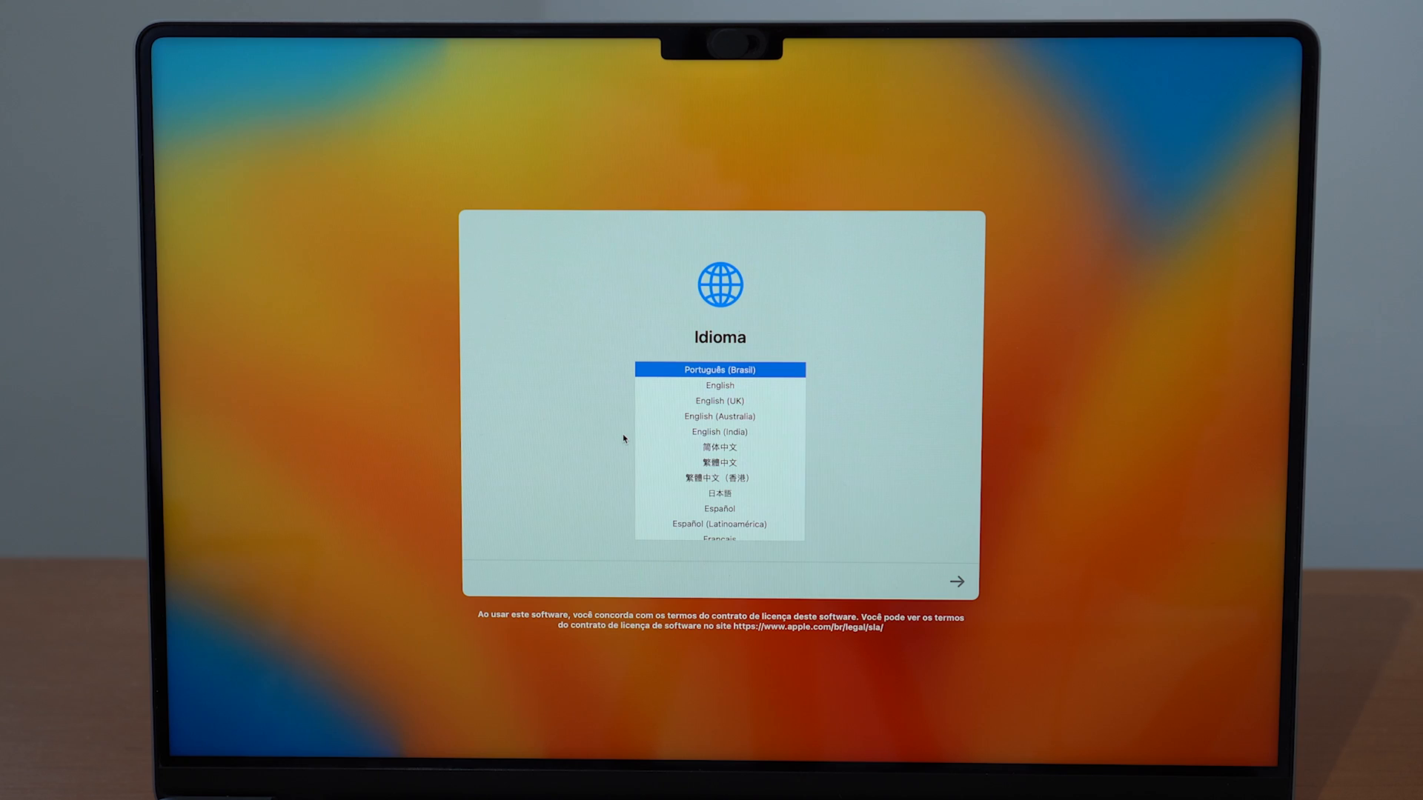
- Choose English as the setup language and advance to Select Your Country or Region
left_click(720, 385)
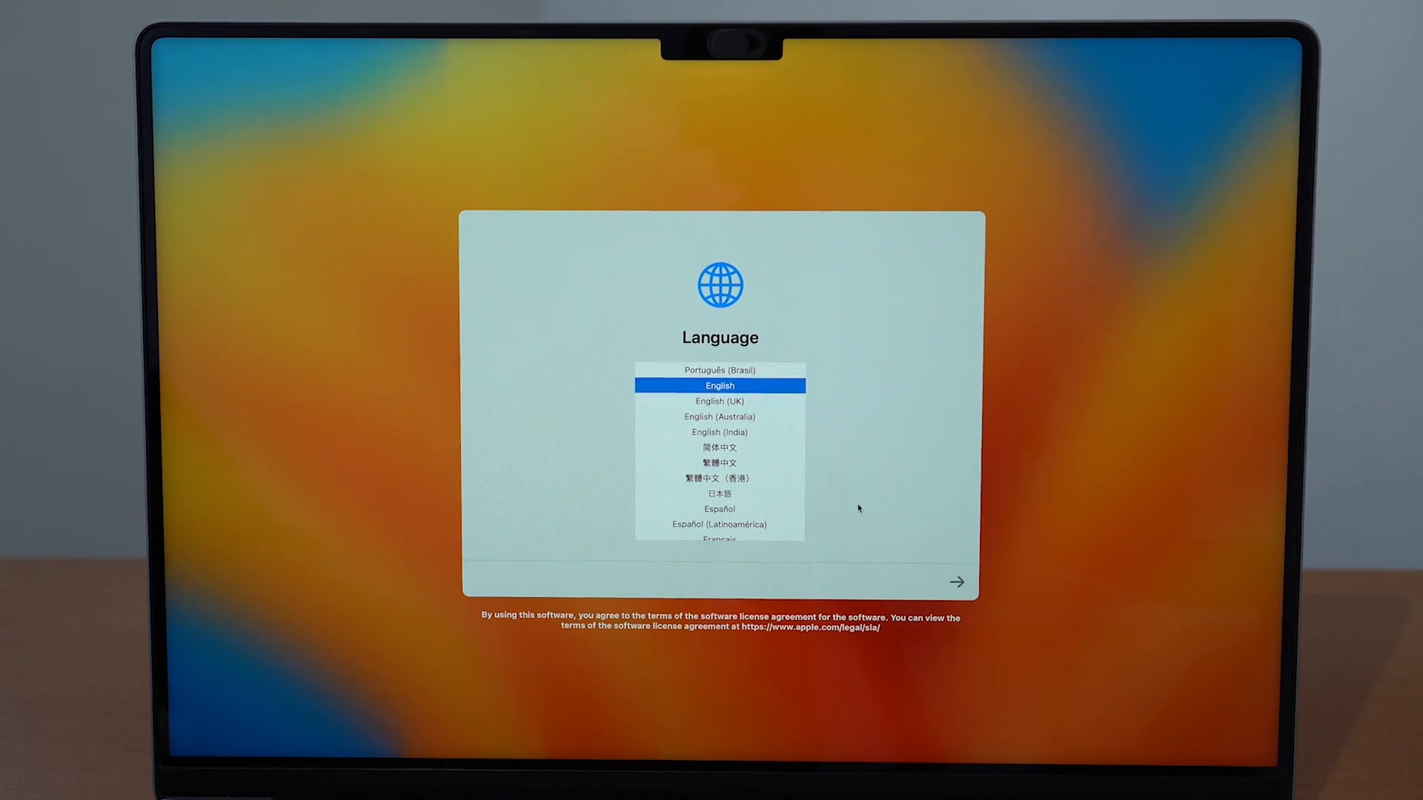
left_click(955, 581)
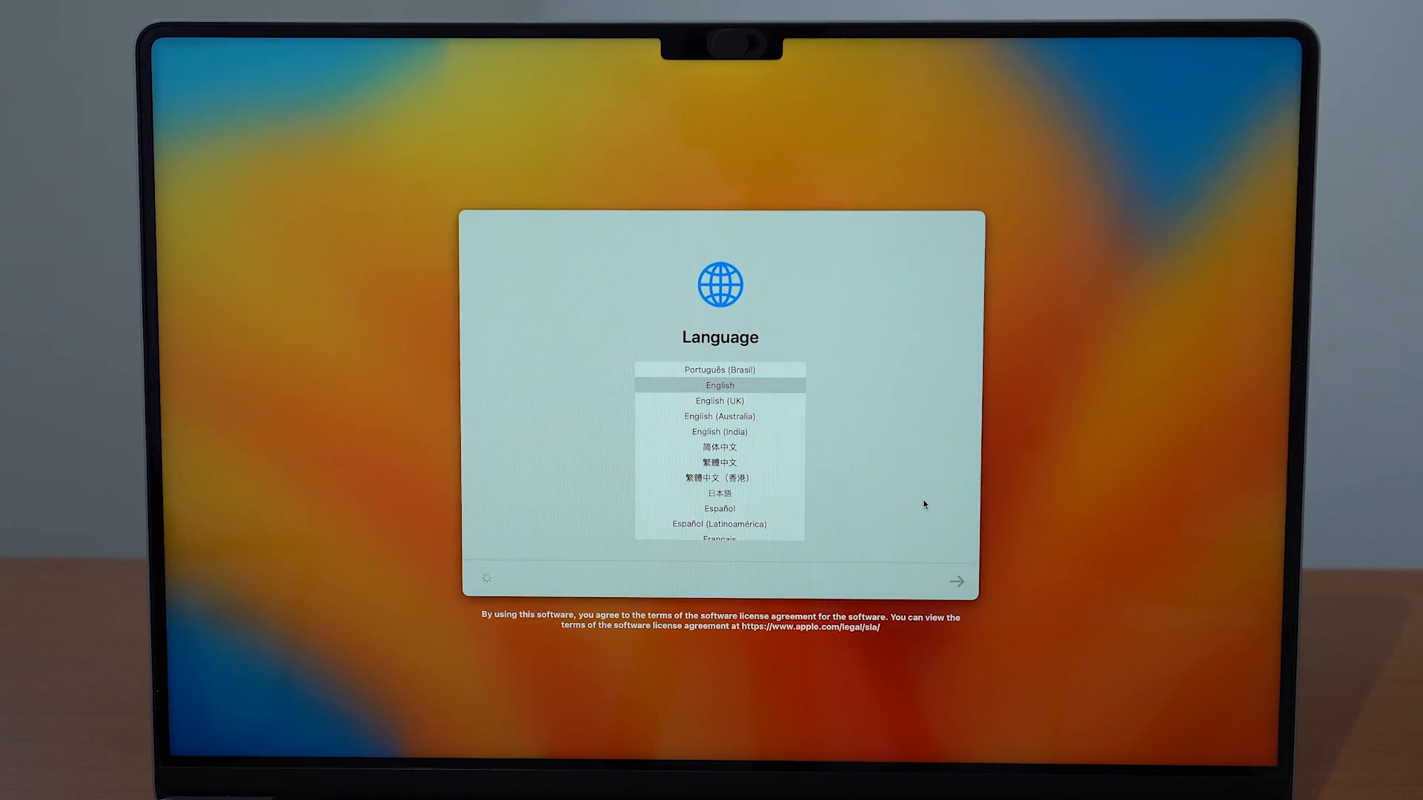
left_click(956, 581)
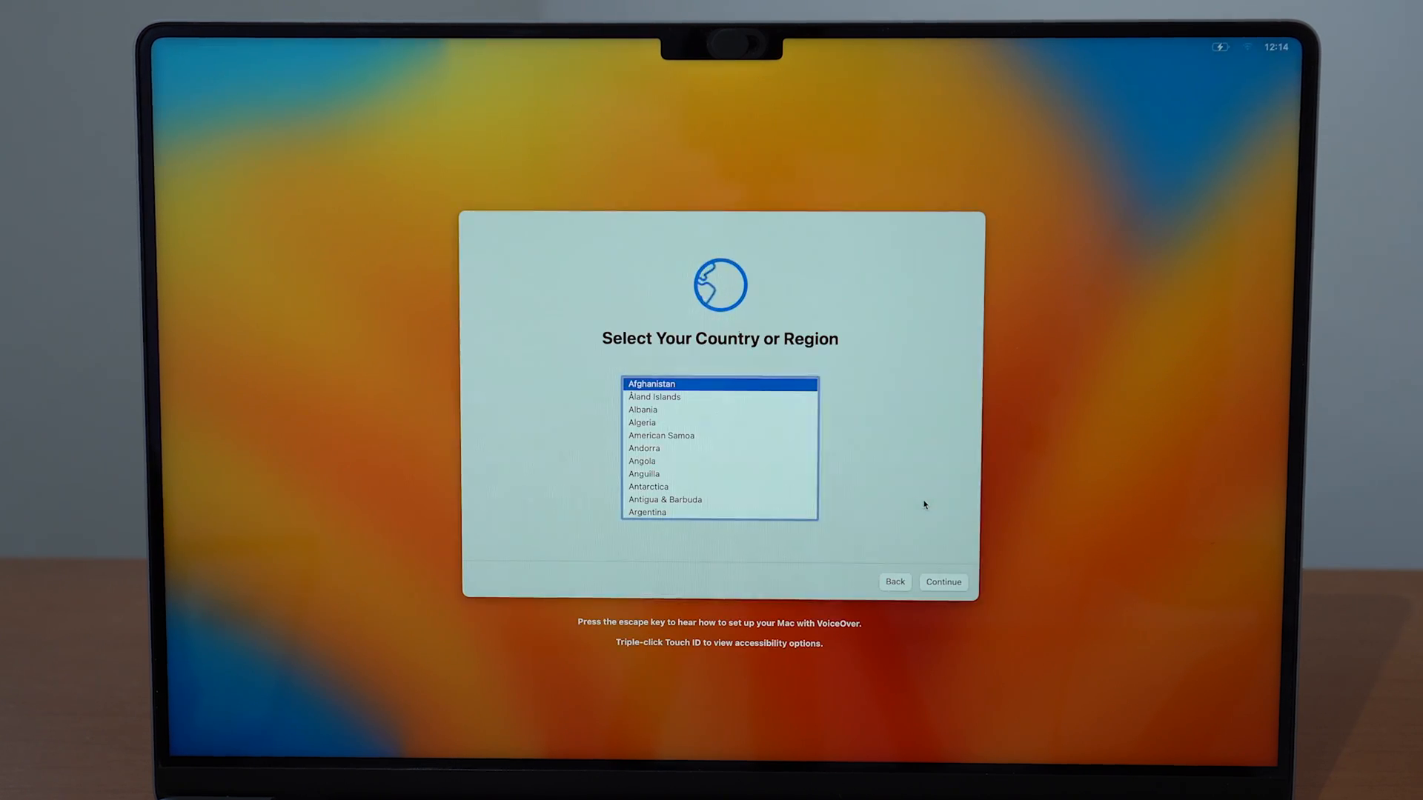